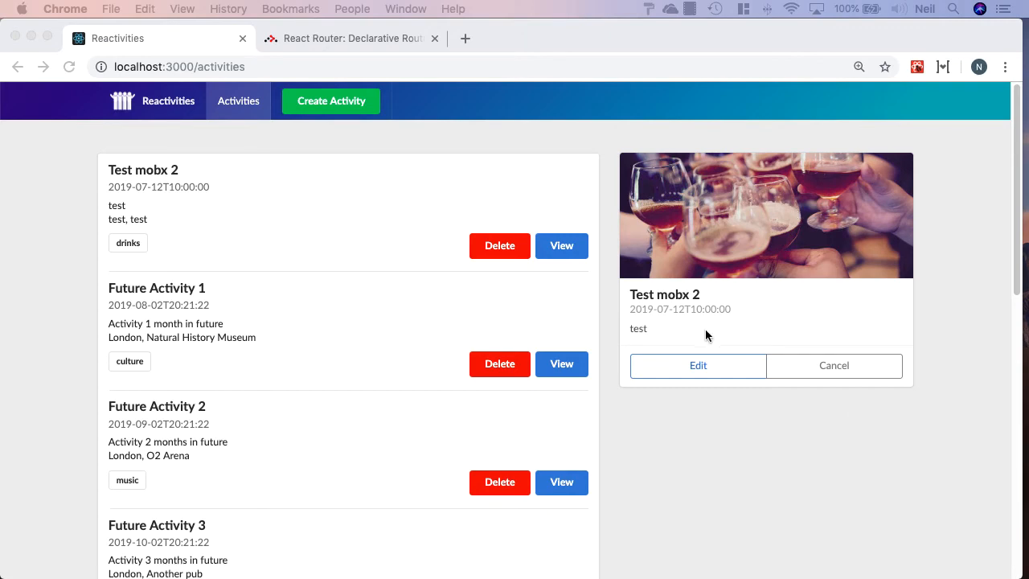
mouse_move(787, 450)
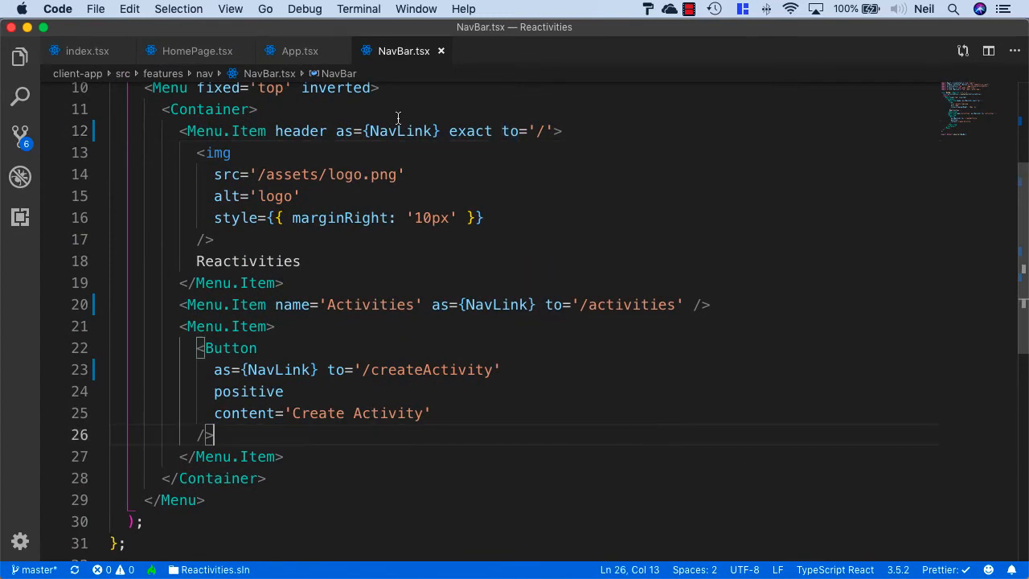
In App.tsx, add a '/activities/:id' Route rendering the auto-imported ActivityDetails component
click(300, 50)
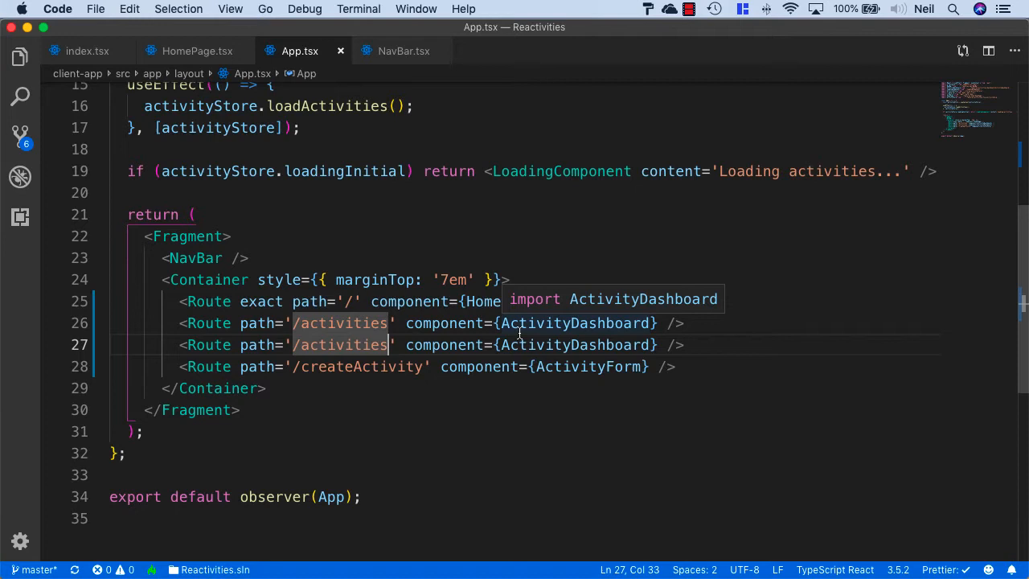
text(/)
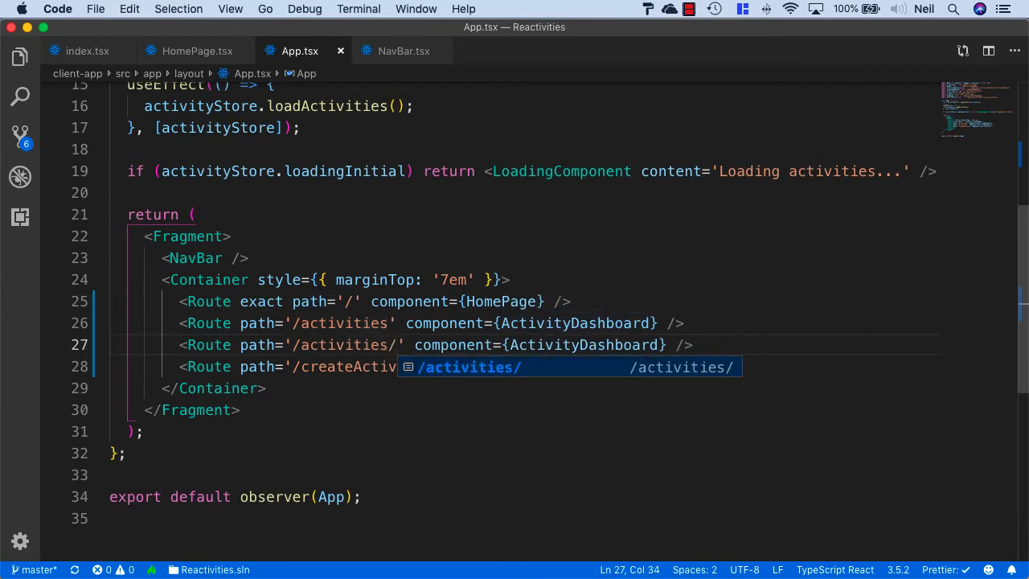
text(:i)
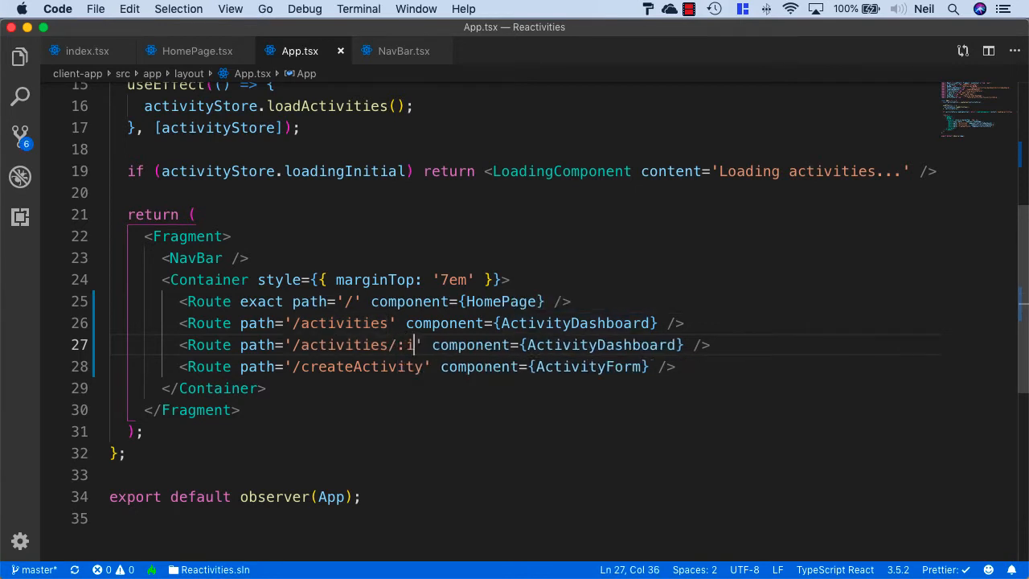
text(d)
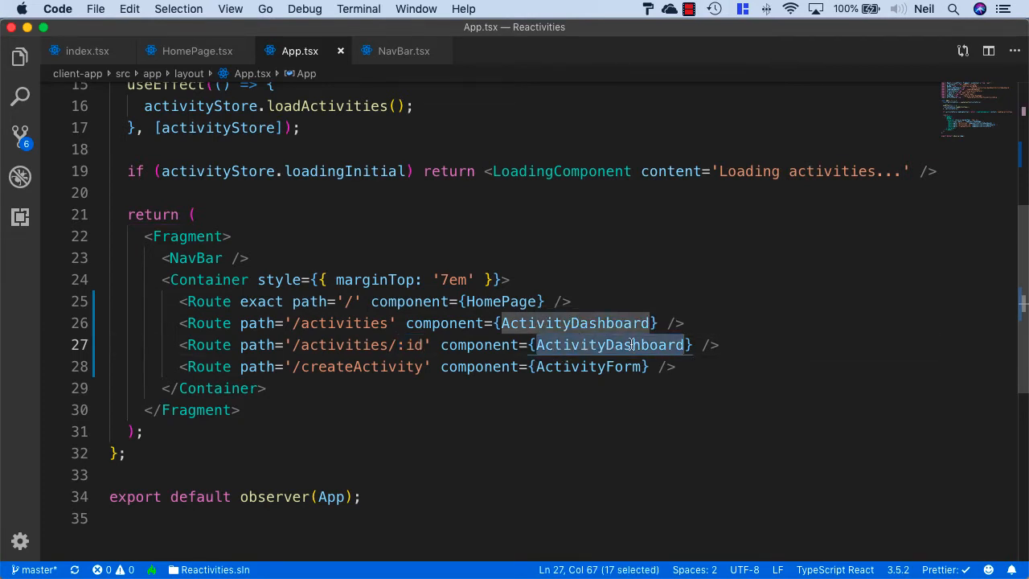
text(Acti)
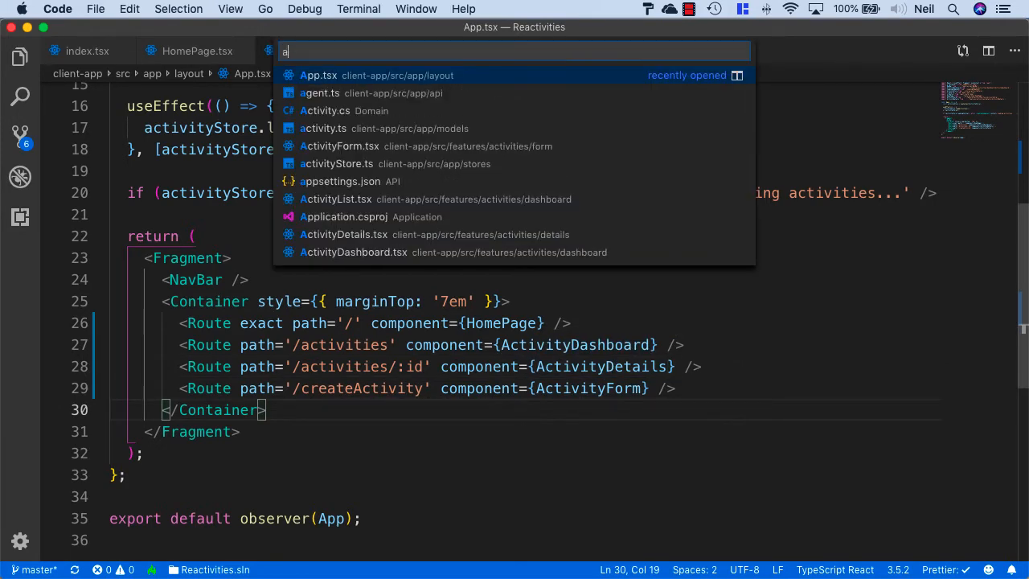
Open ActivityList.tsx and scroll to the View button's selectActivity onClick handler
click(335, 199)
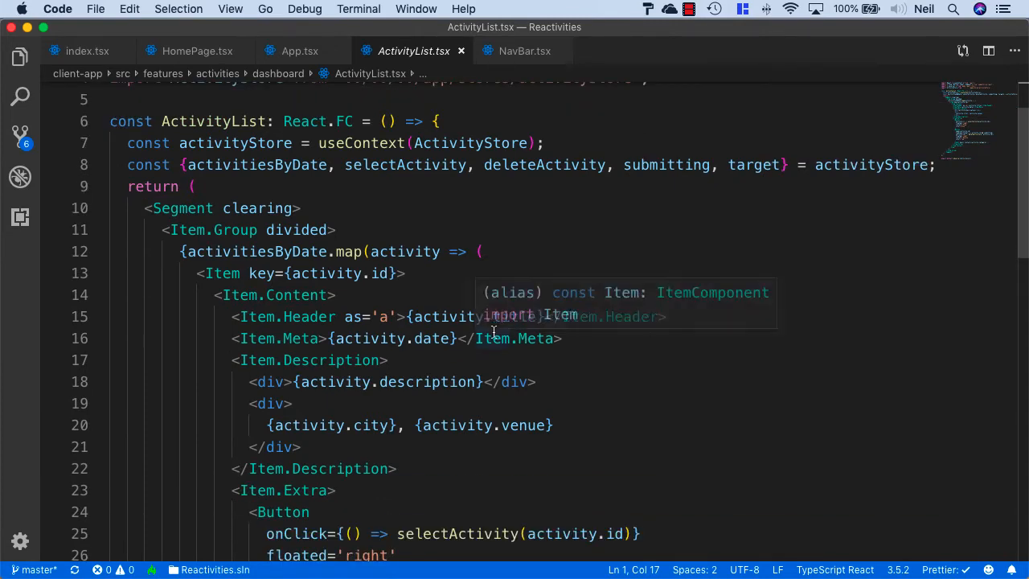
scroll(down, 3)
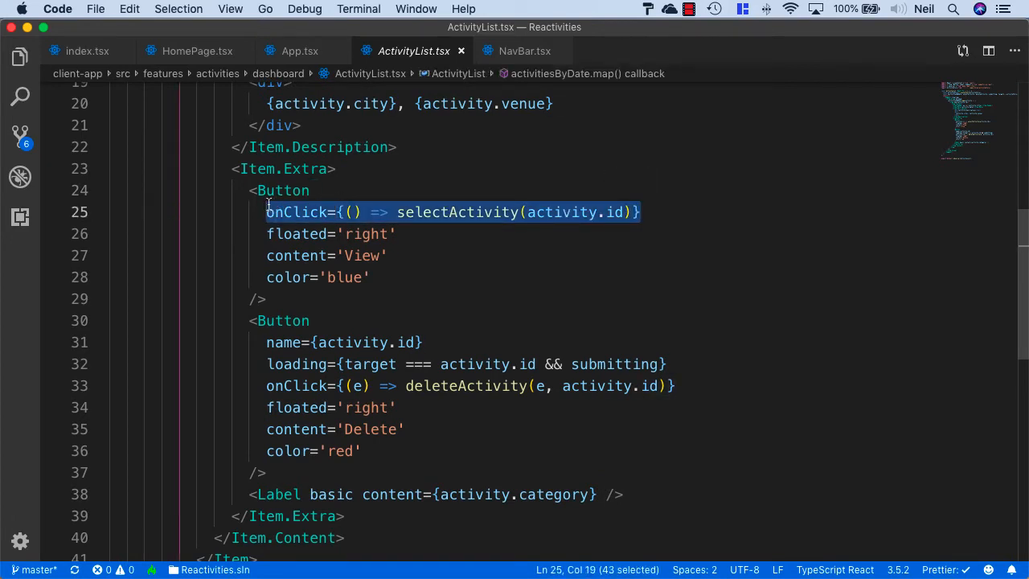
Replace the View button's onClick with as={Link} and begin a to= prop
key(Delete)
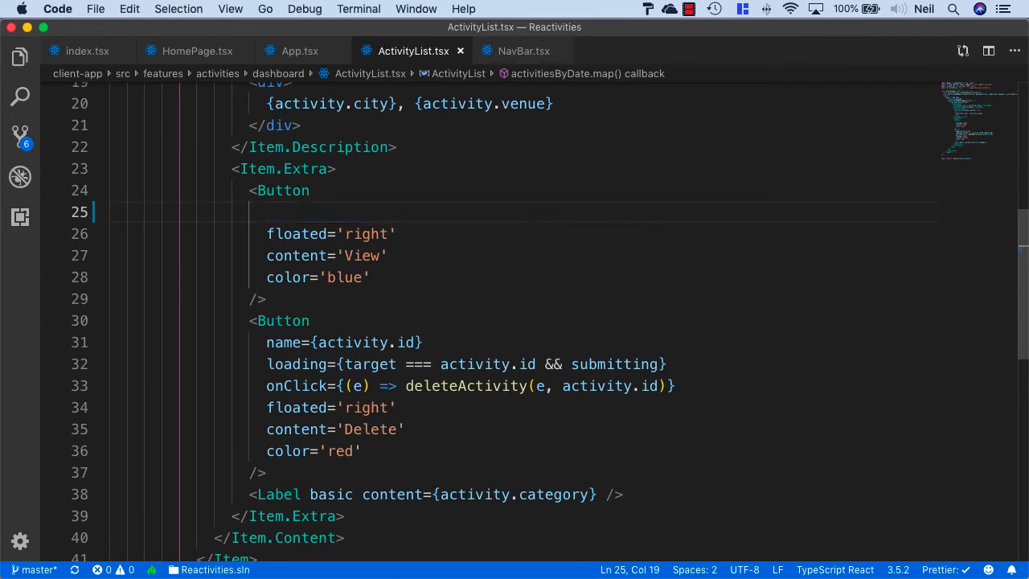
text(as=)
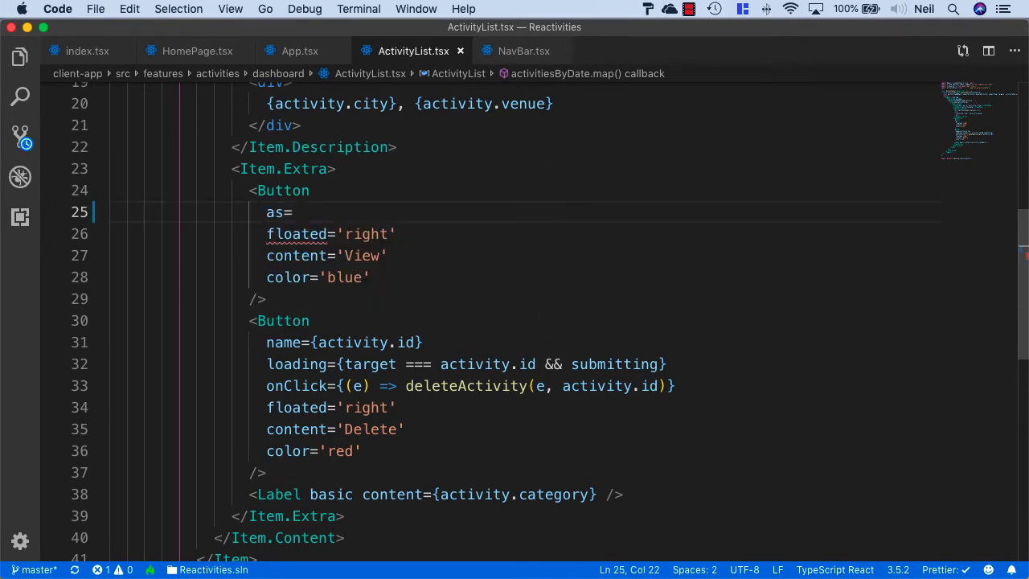
text({Lin})
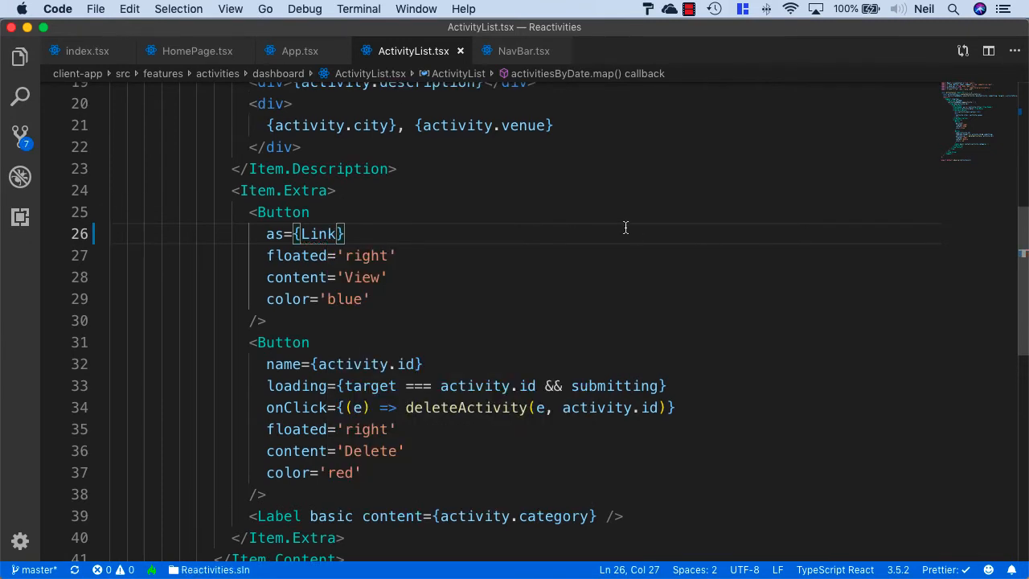
text(to=)
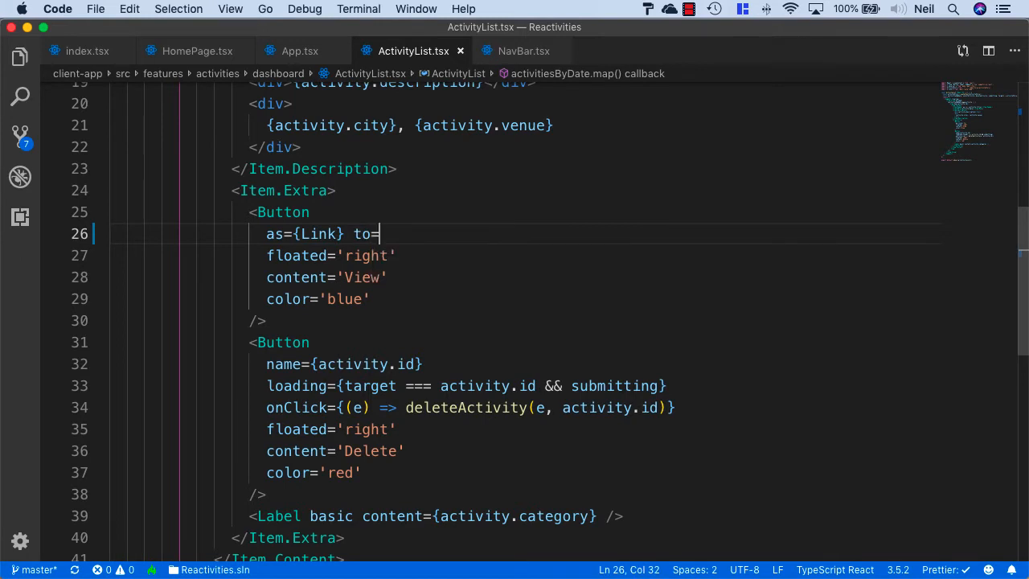
text({)
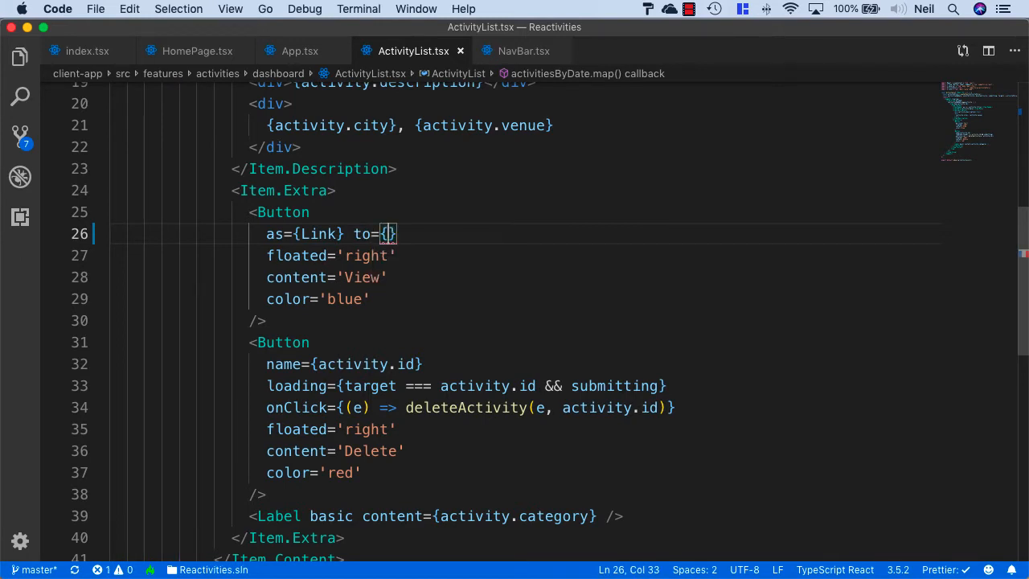
Set the link target to the template string `/activities/${activity.id}`
text(``)
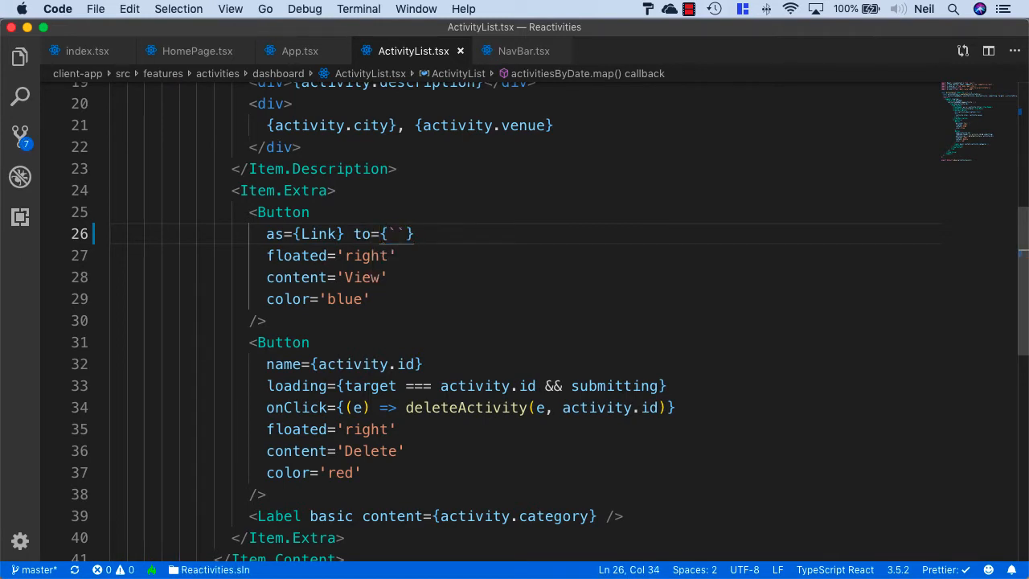
text(/)
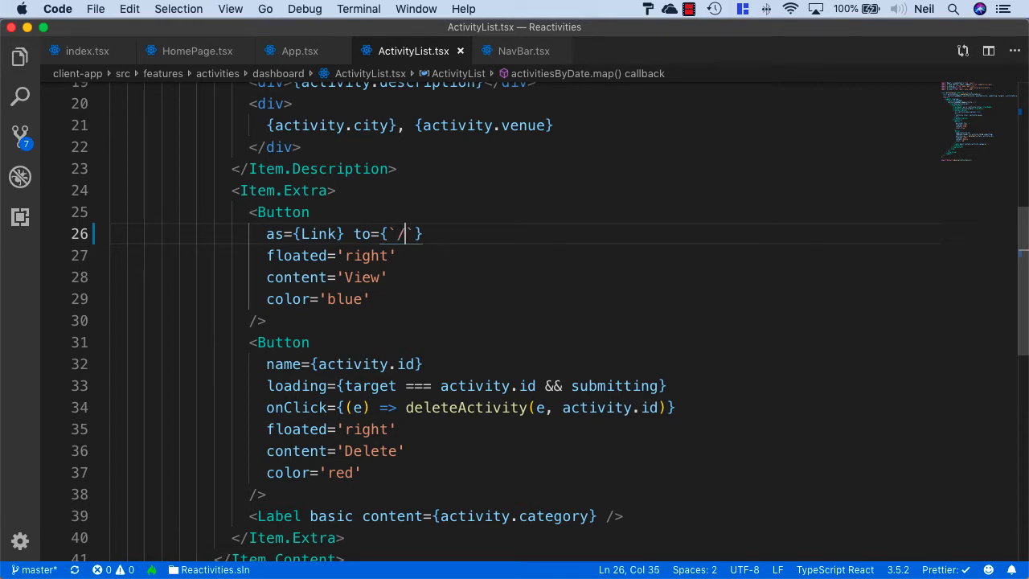
text(/activit)
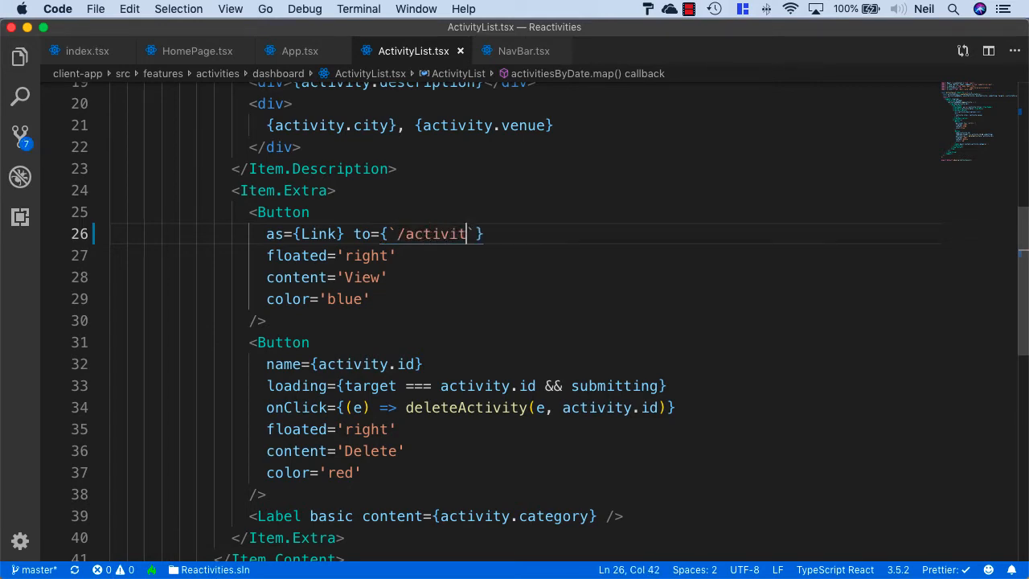
text(ies/)
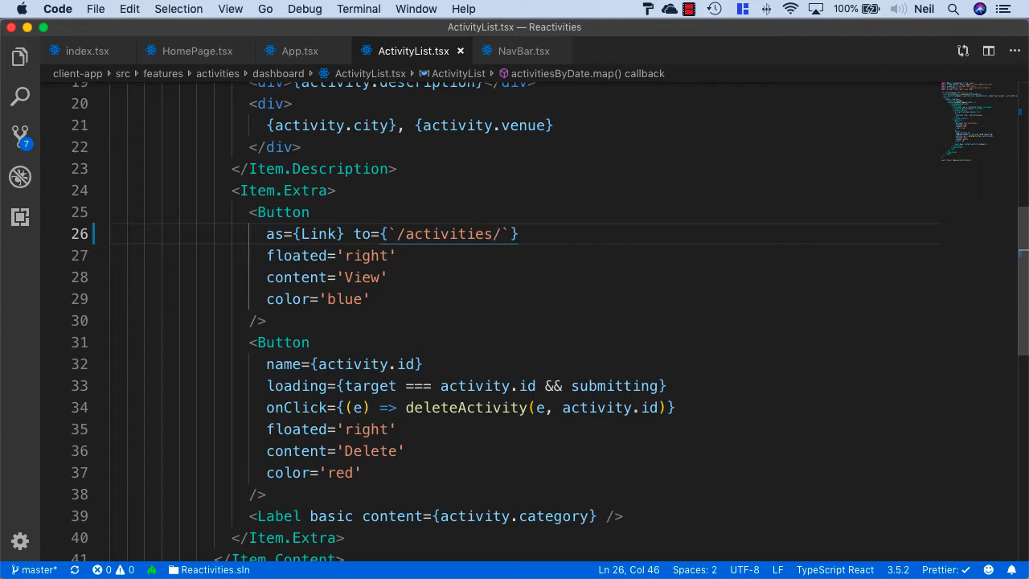
text(${activity.)
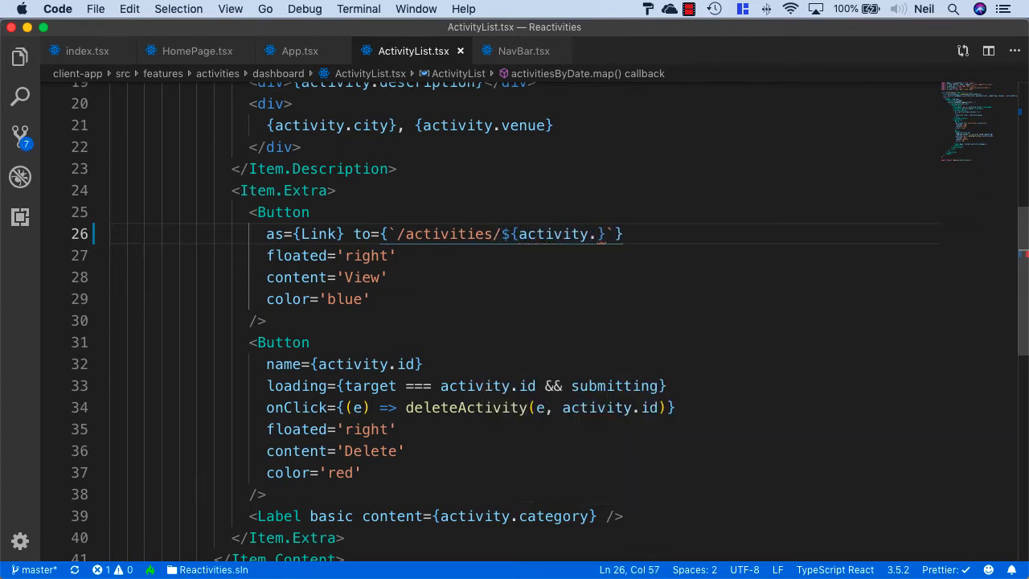
text(id)
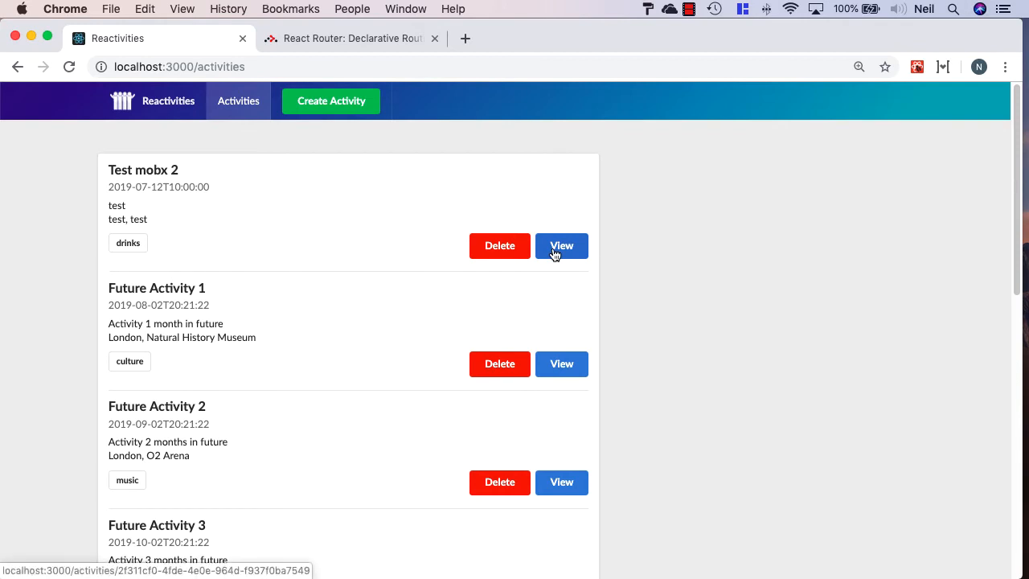
mouse_move(562, 339)
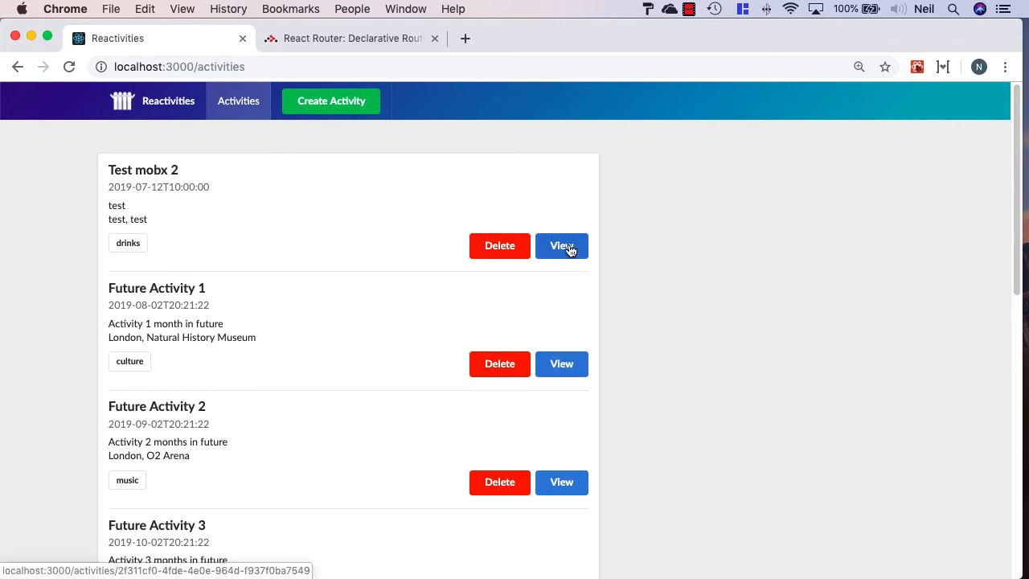
In Chrome, click View on the Test mobx 2 activity to open its details page
click(561, 245)
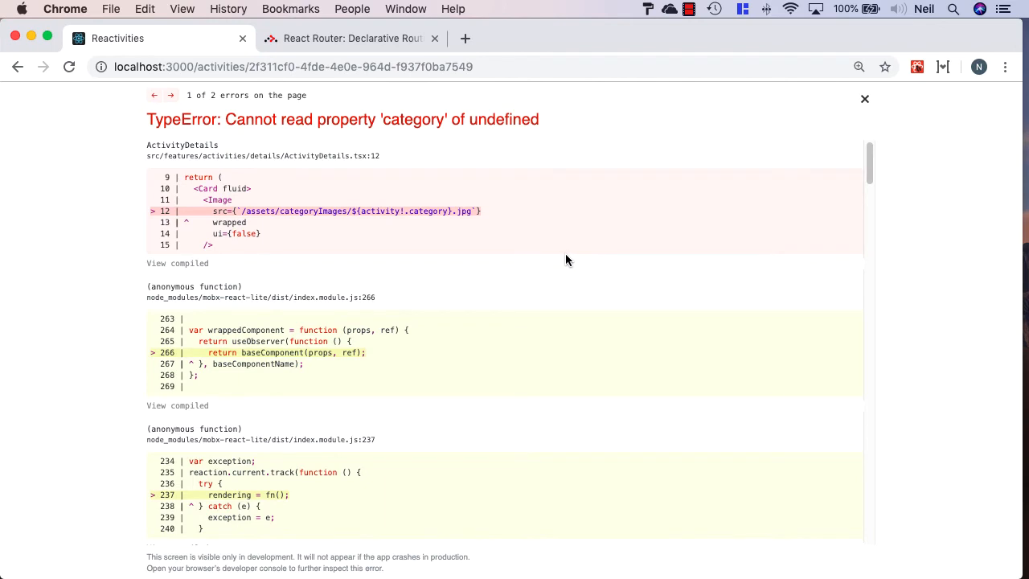
mouse_move(557, 274)
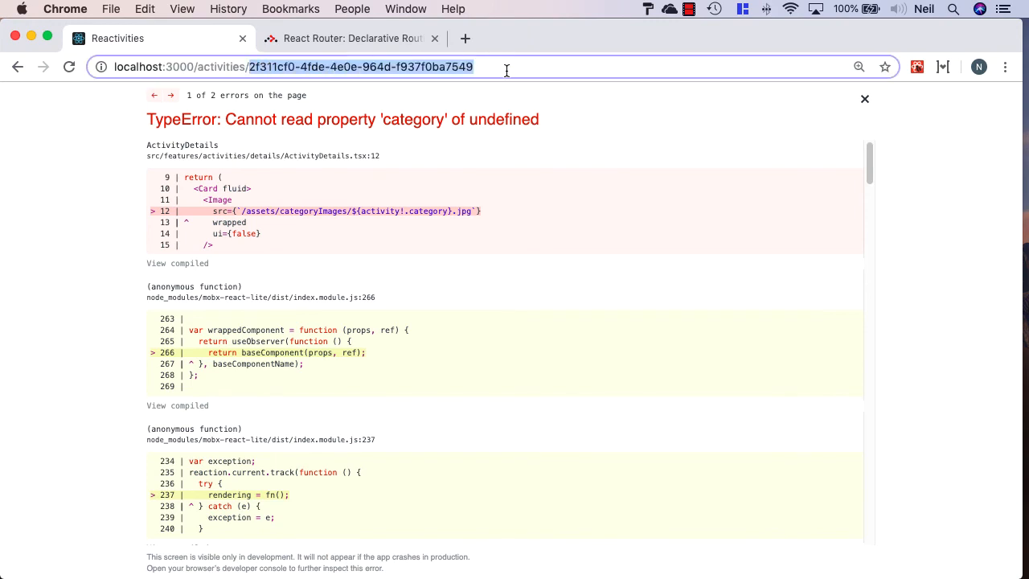
mouse_move(534, 163)
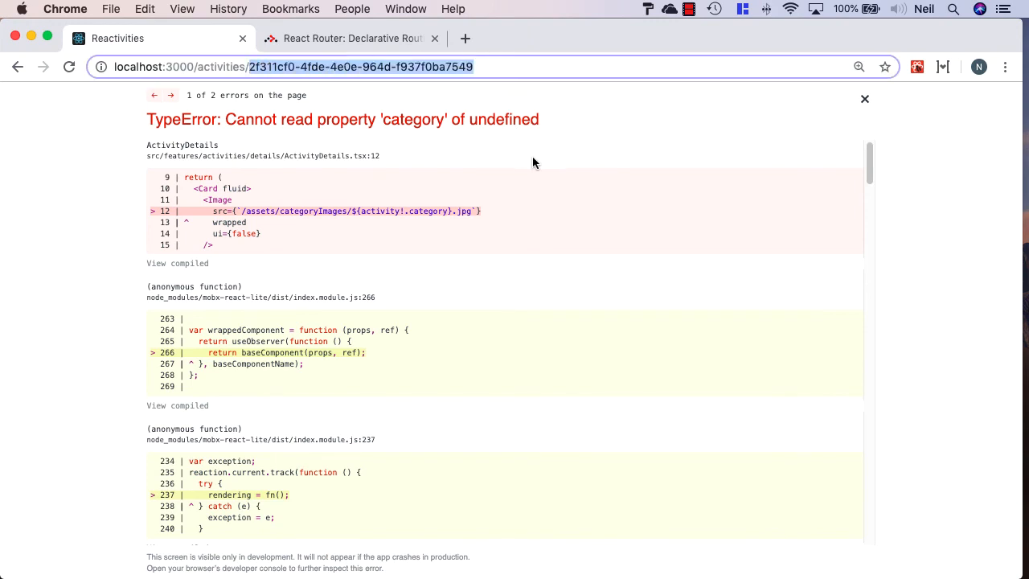